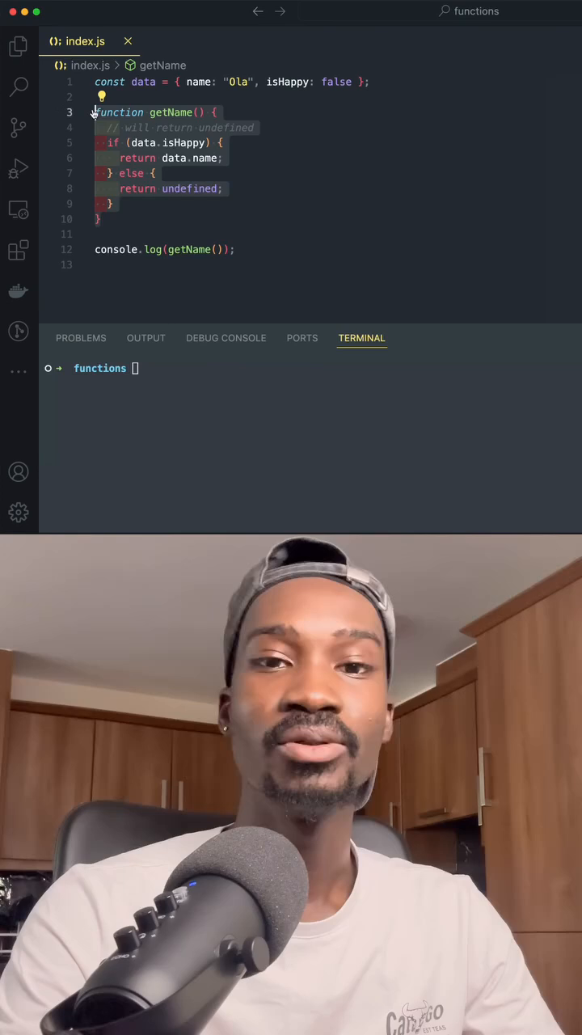
Declare an empty getNameUsingTenary function below getName in index.js
text(function)
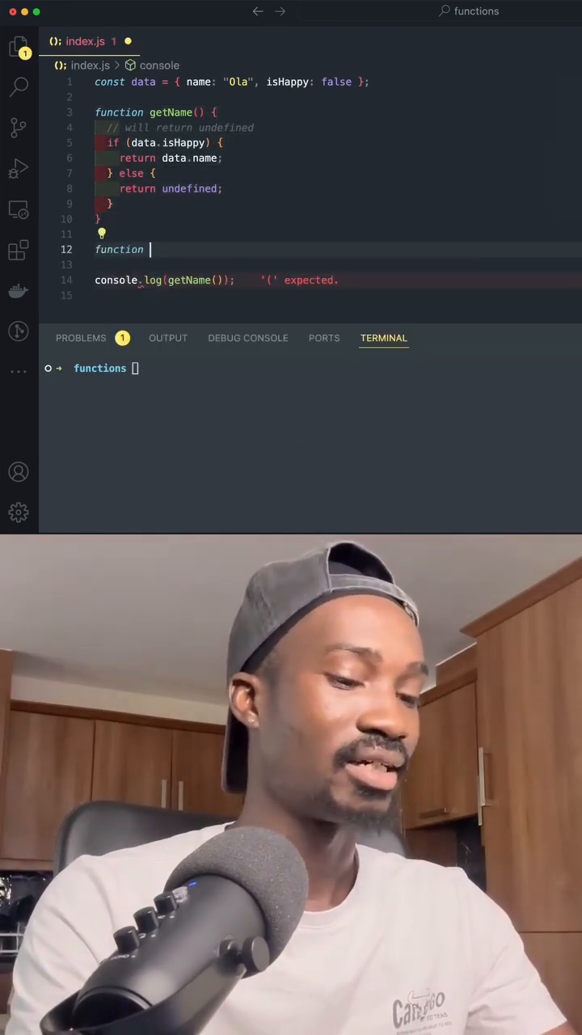
text(getNameUsingTenary() {)
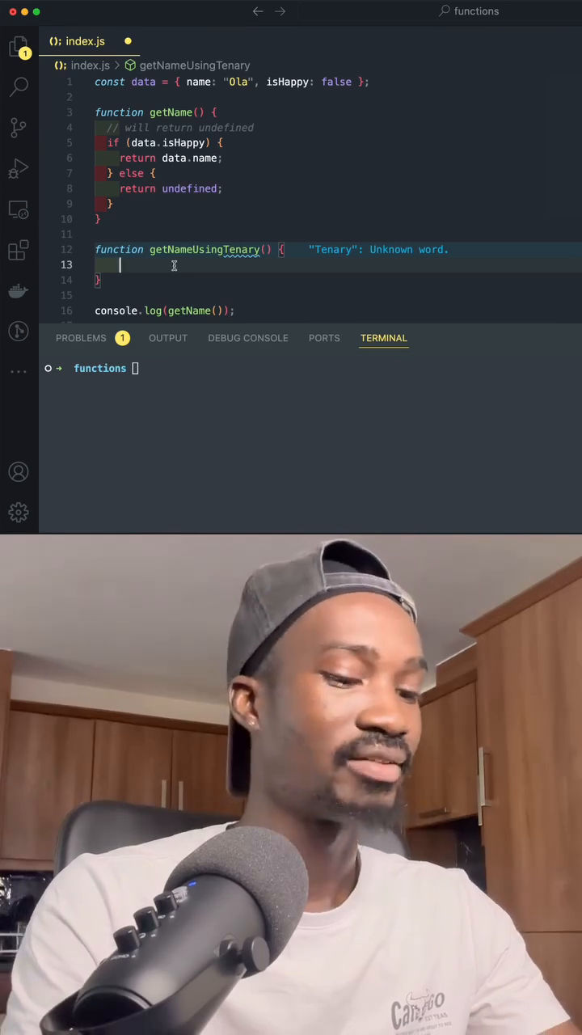
Write the body 'return data.isHappy ? data.name : undefined;' as a single line
text(return dat)
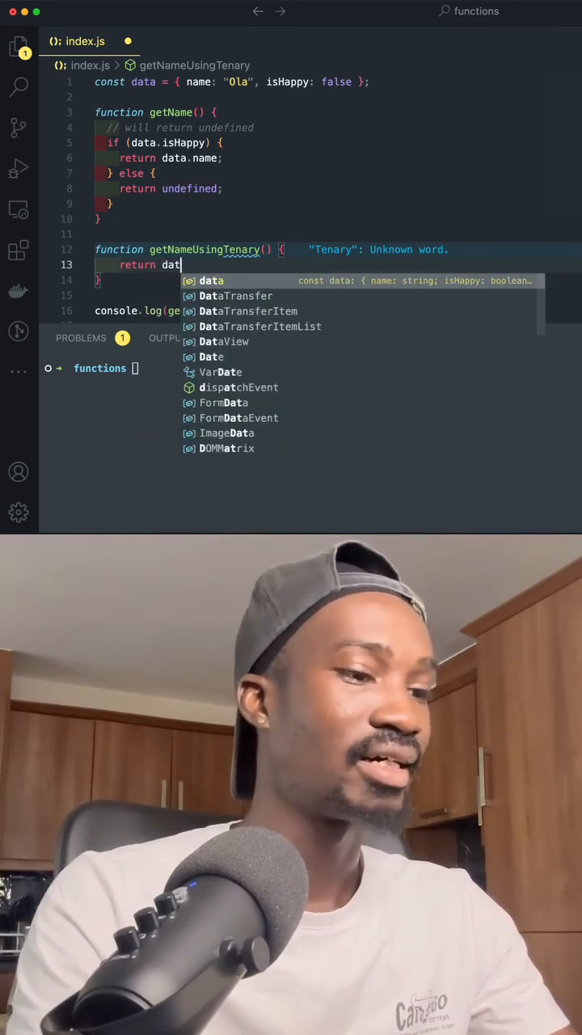
text(a.isHappy ?)
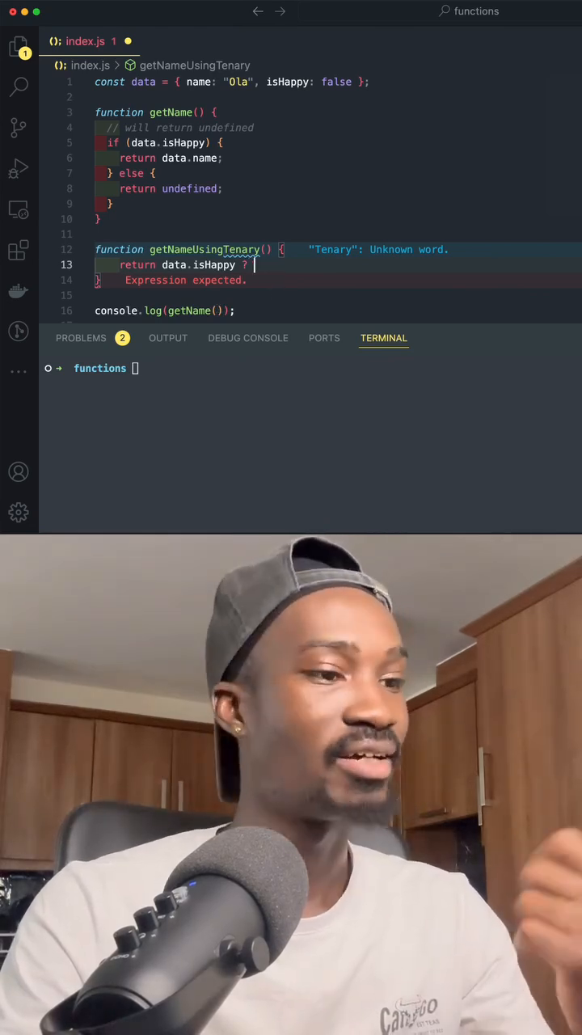
text(data.name)
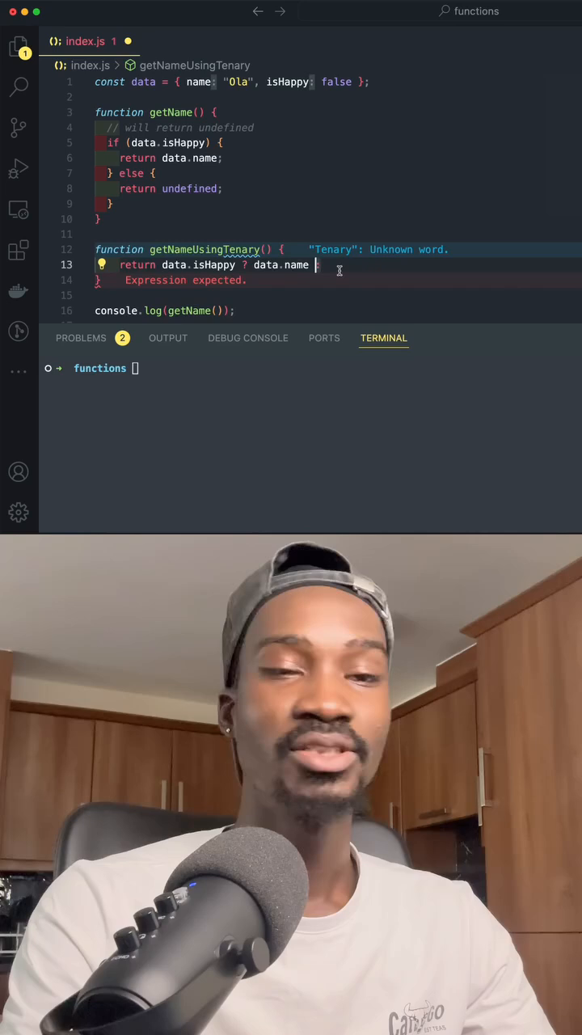
text(:)
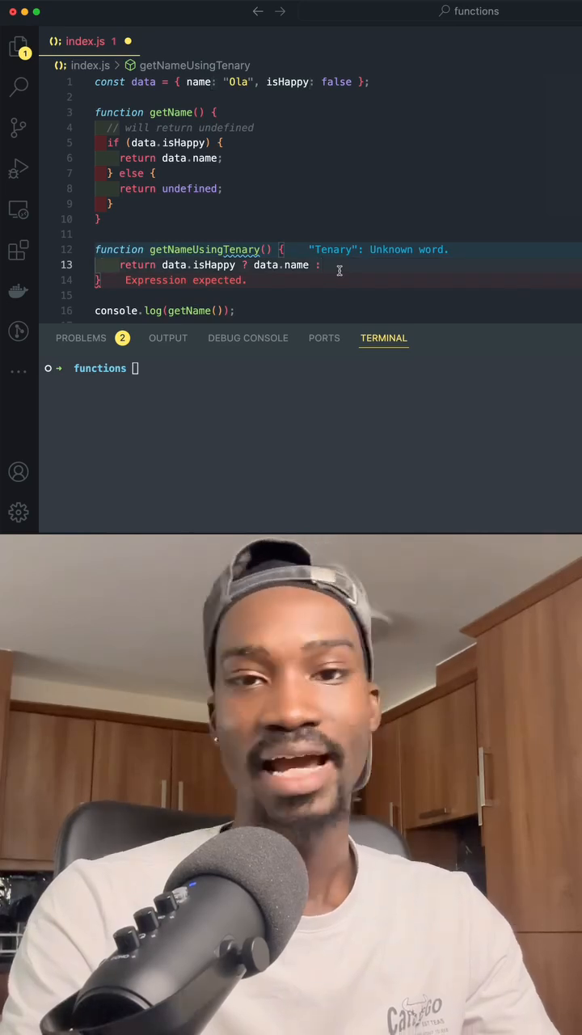
text(undefined;)
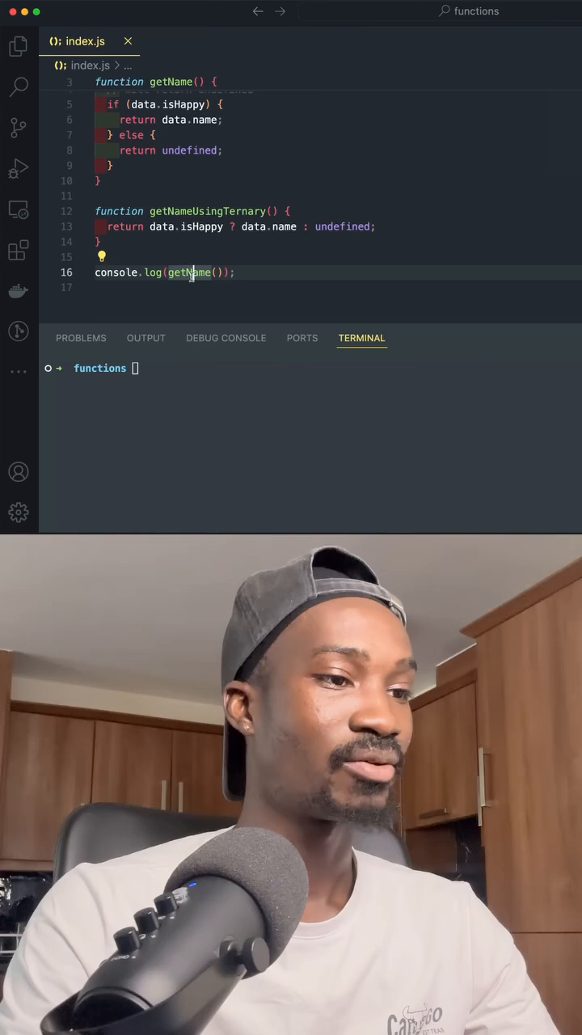
Run node index.js, switch console.log to getNameUsingTernary, and rerun, both printing undefined
text(node index.js)
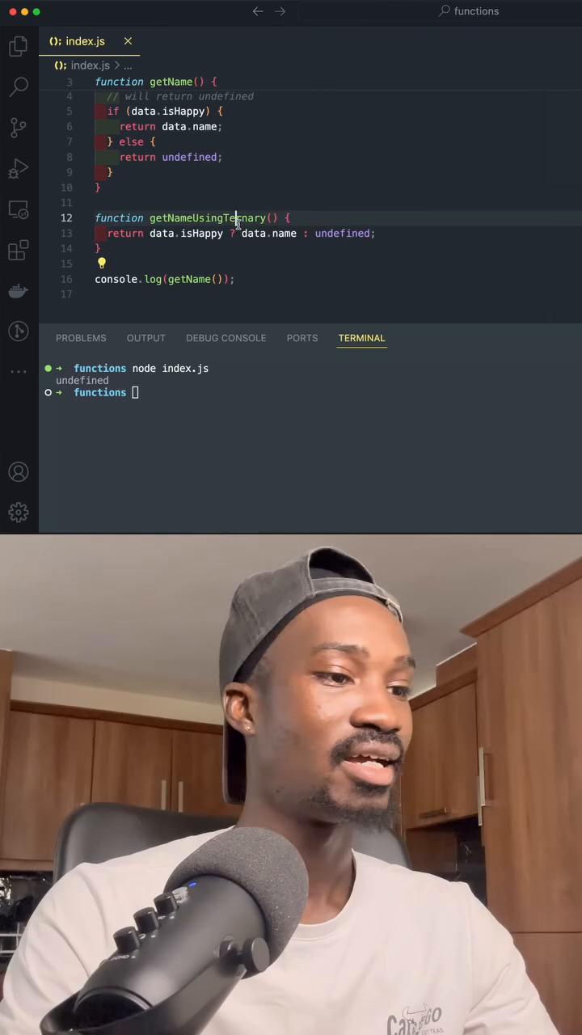
double_click(207, 218)
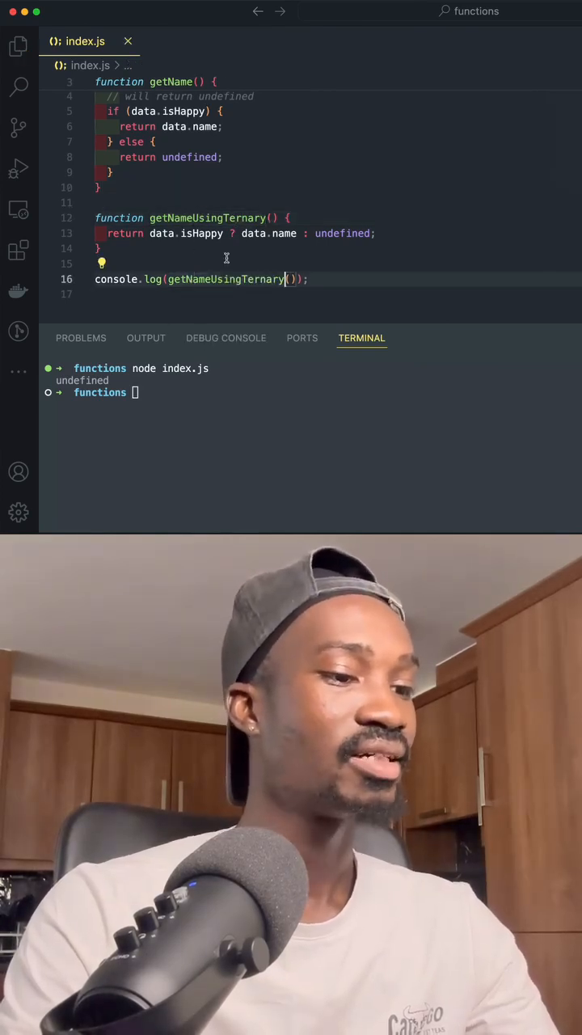
key(Enter)
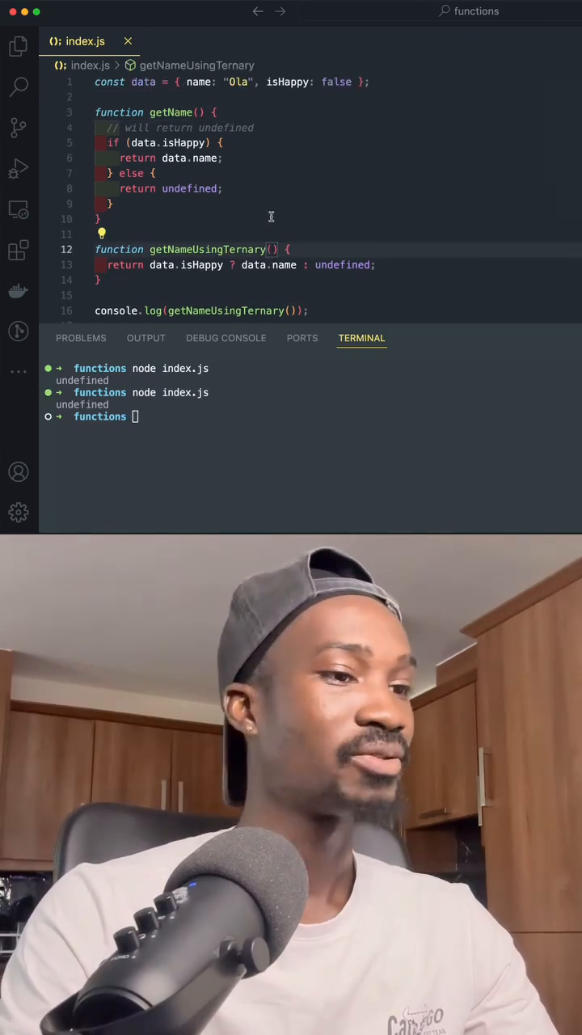
Change isHappy to true and rerun node index.js so it prints Ola
text(tru)
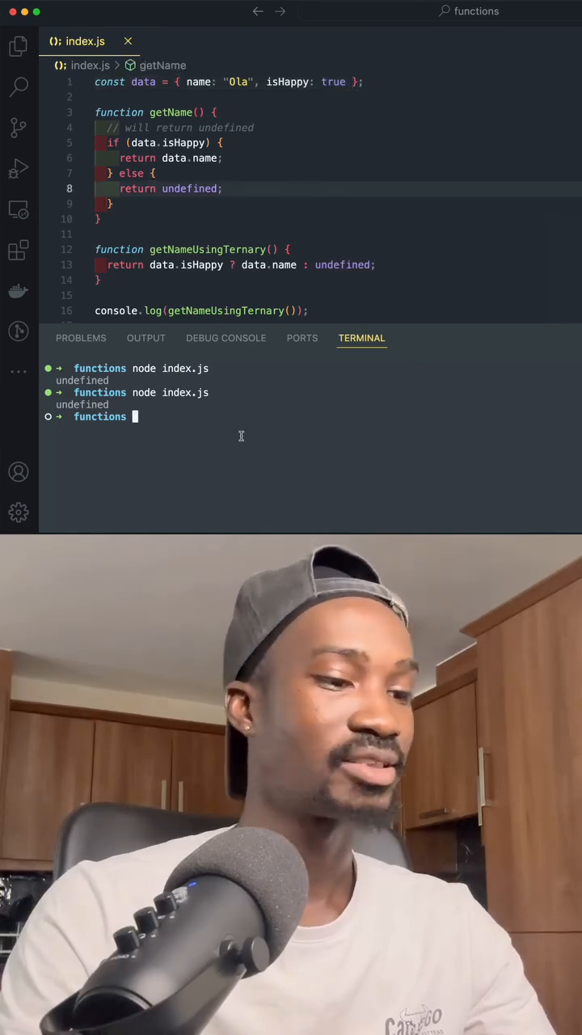
key(Enter)
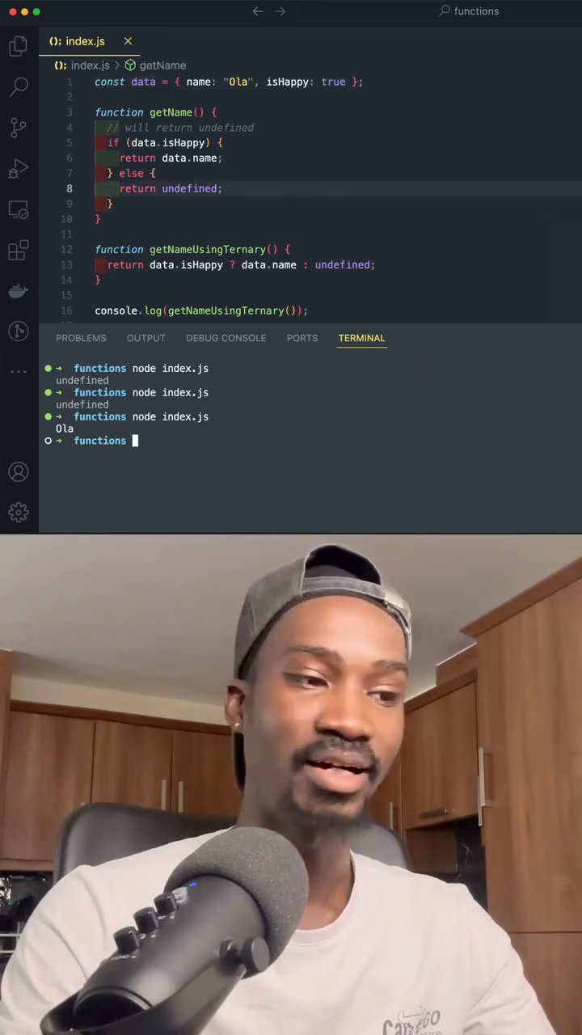